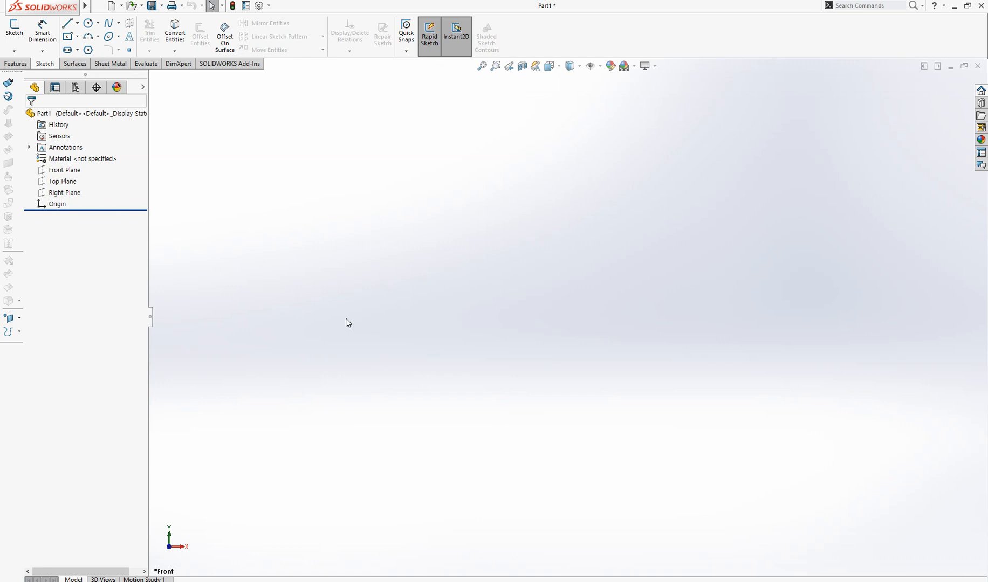
mouse_move(342, 38)
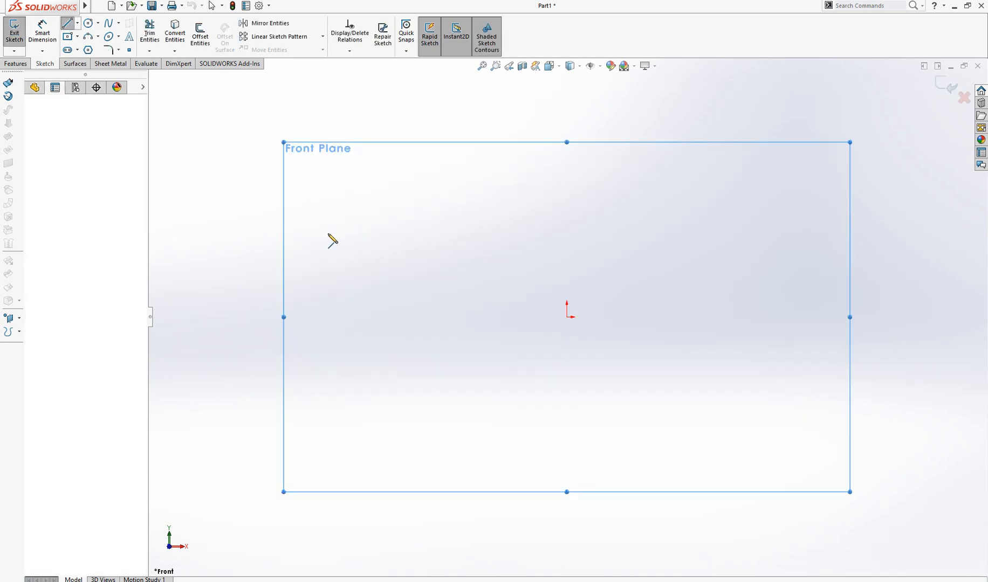
Draw a vertical line in the Front Plane sketch
left_click_drag(345, 227, 345, 392)
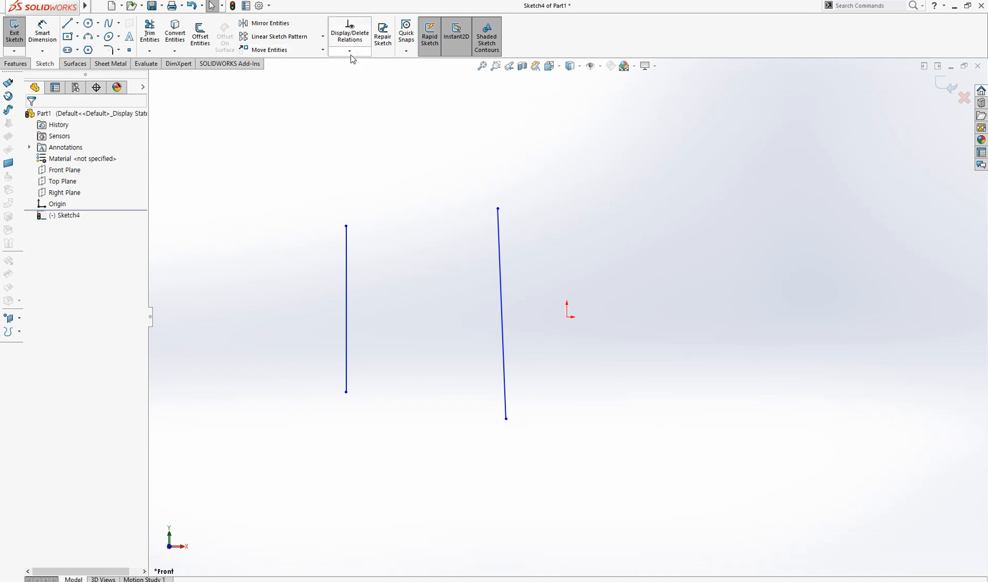
Add a Horizontal relation to the slanted line (Line2) using Add Relation
left_click(349, 51)
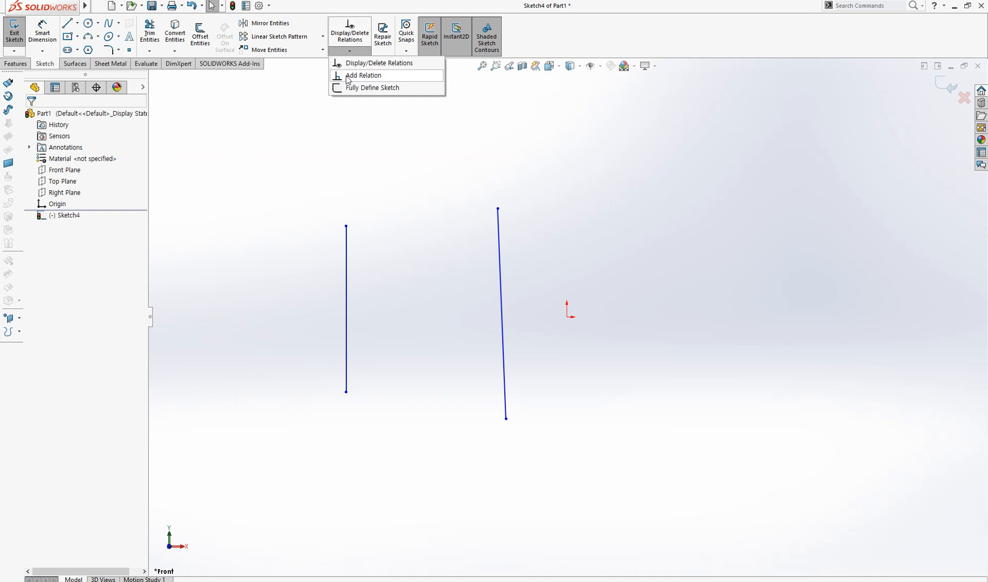
left_click(362, 75)
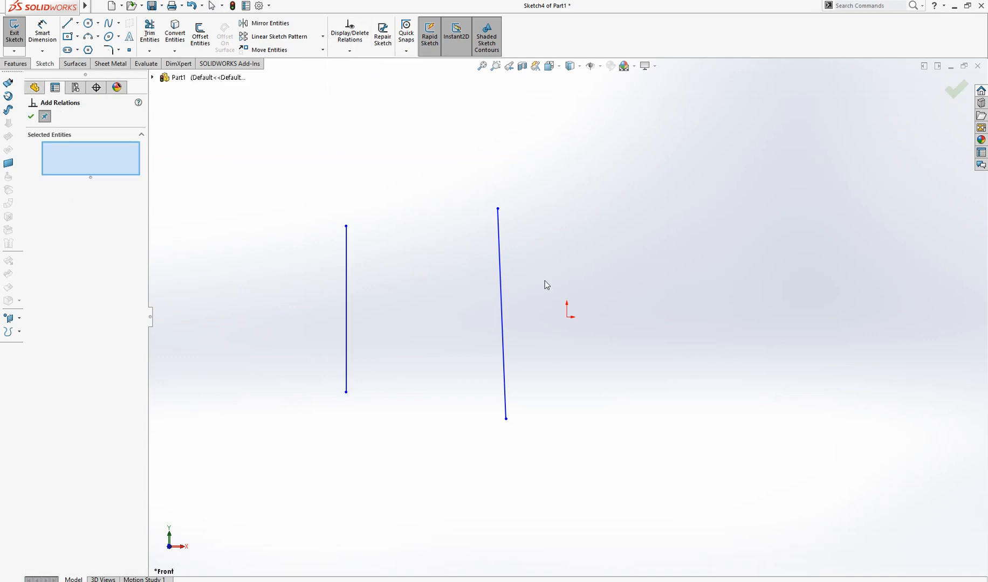
left_click(500, 284)
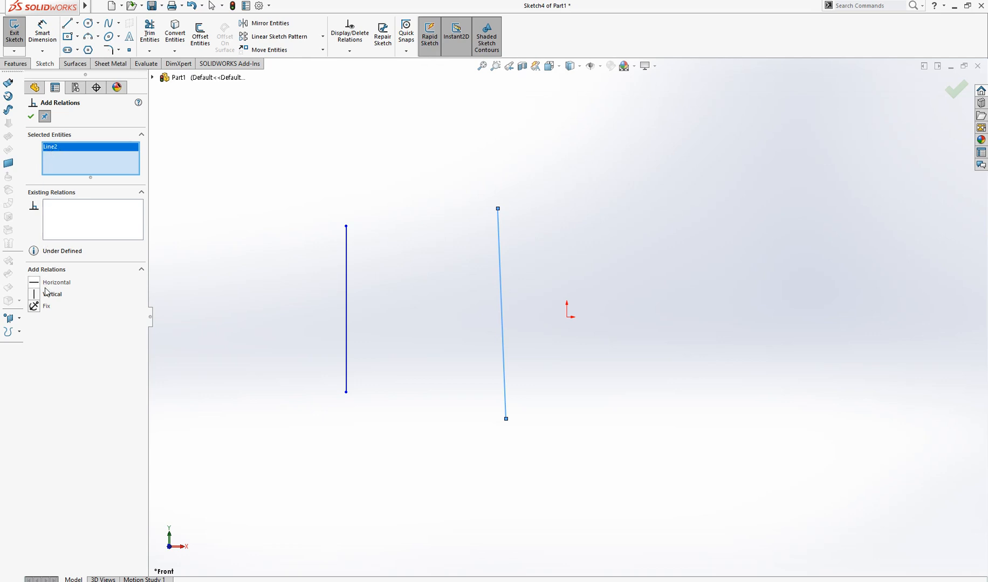
mouse_move(44, 294)
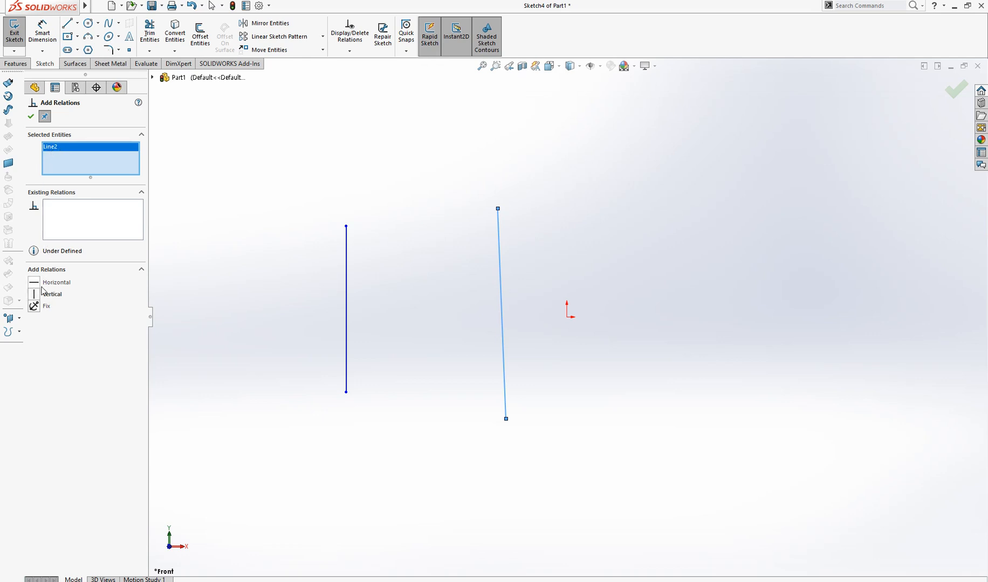
left_click(57, 282)
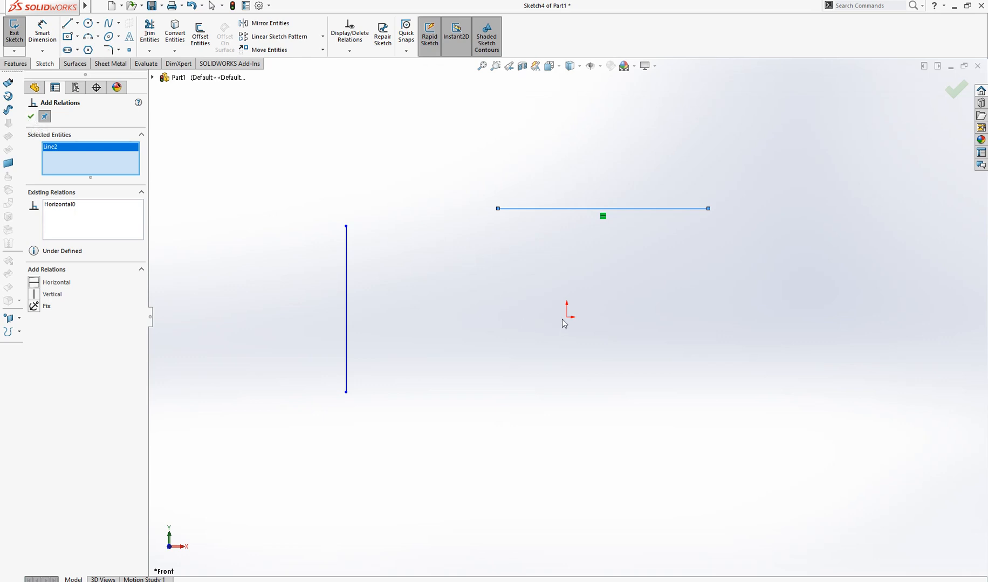
Make the vertical line's lower endpoint Coincident with the origin
left_click(566, 318)
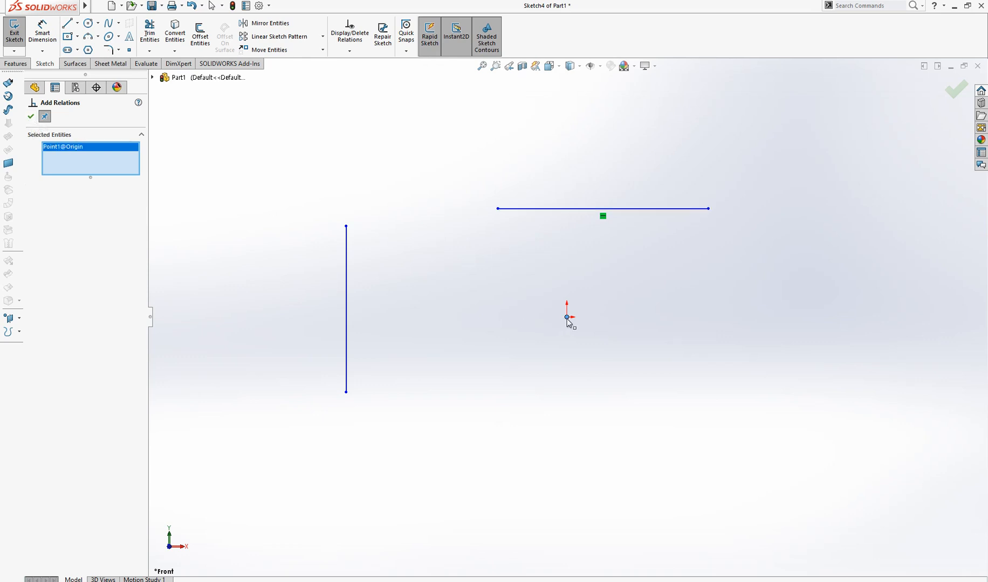
mouse_move(345, 393)
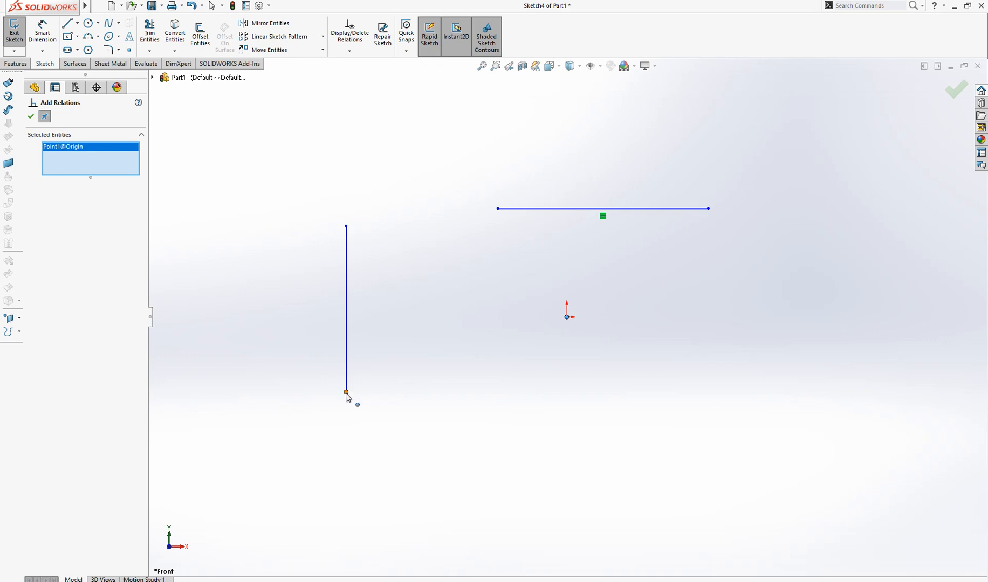
left_click(345, 391)
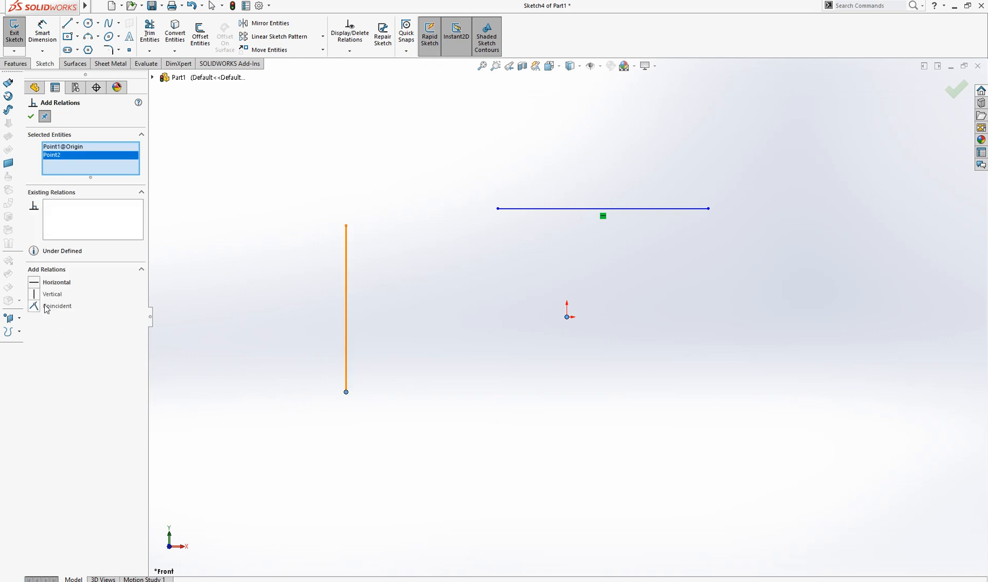
left_click(57, 307)
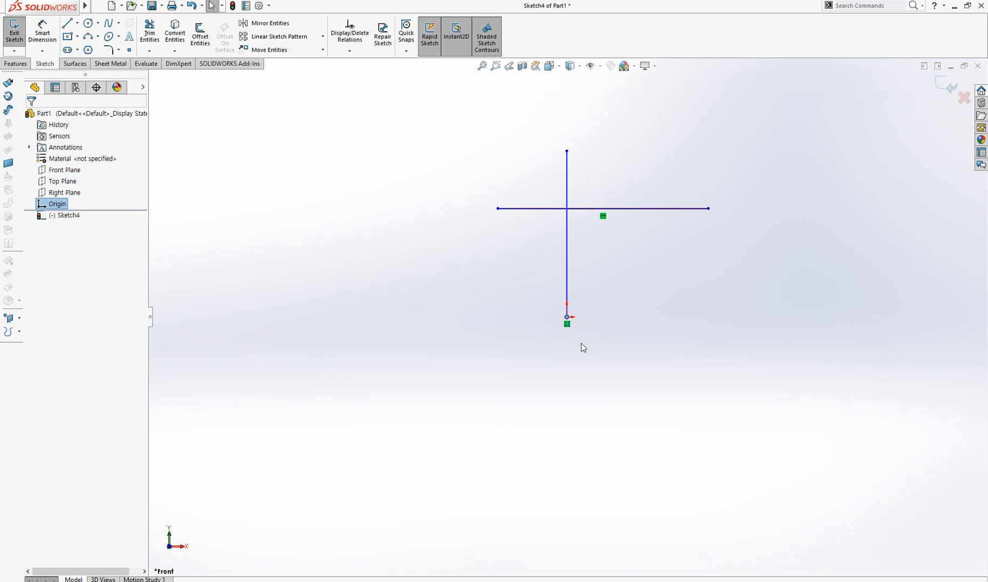
mouse_move(582, 276)
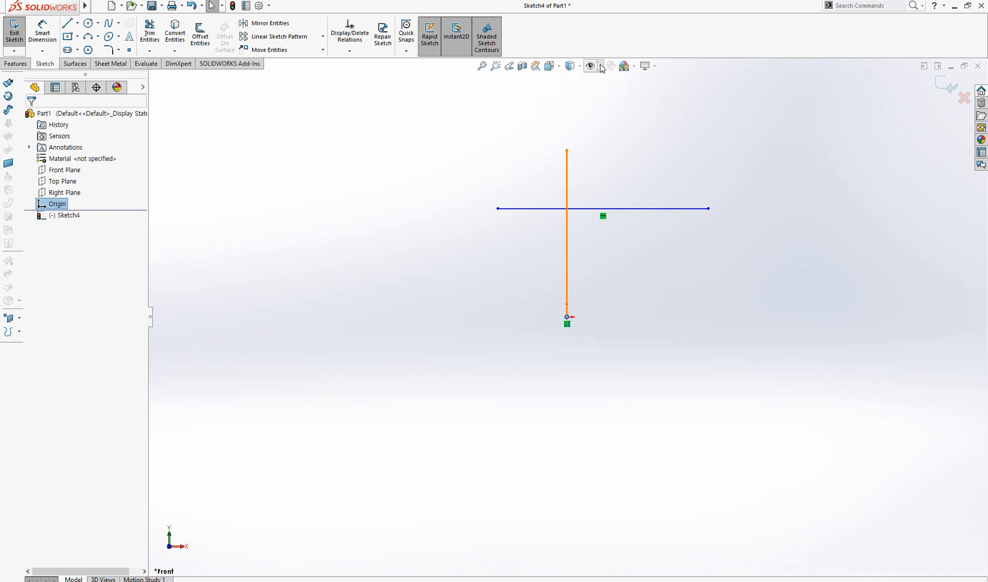
Turn View Sketch Relations back on from the Hide/Show Items list
left_click(590, 66)
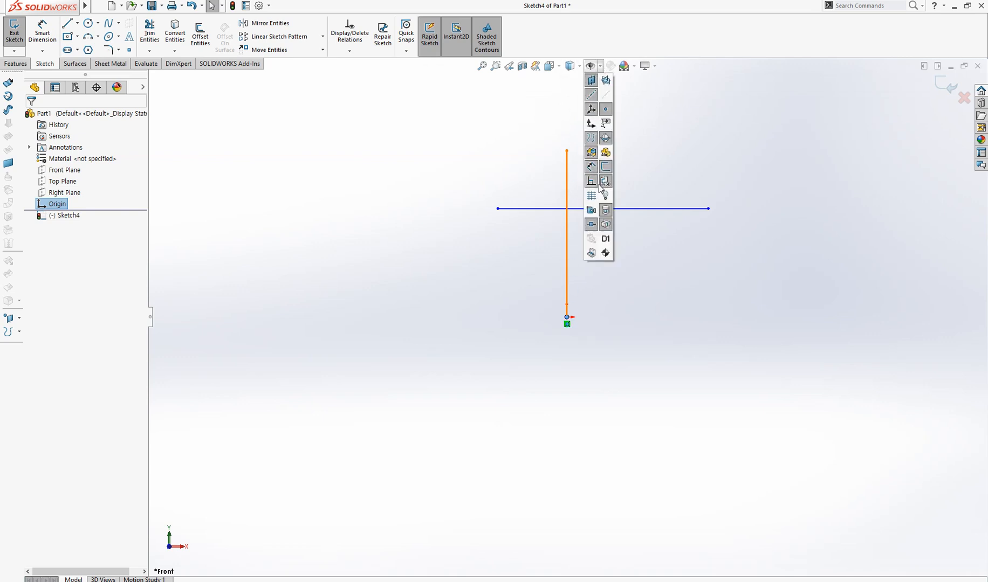
mouse_move(591, 183)
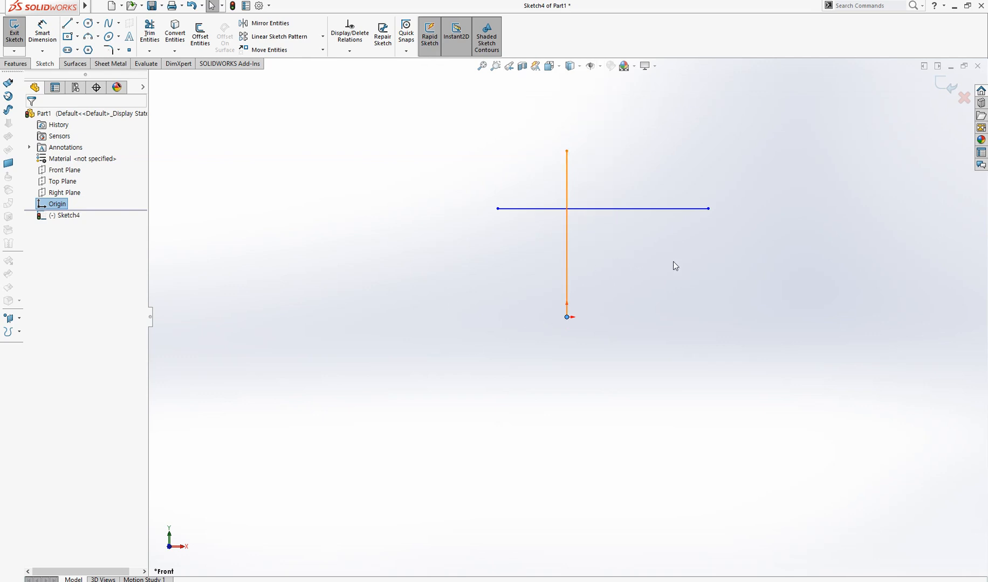
mouse_move(555, 303)
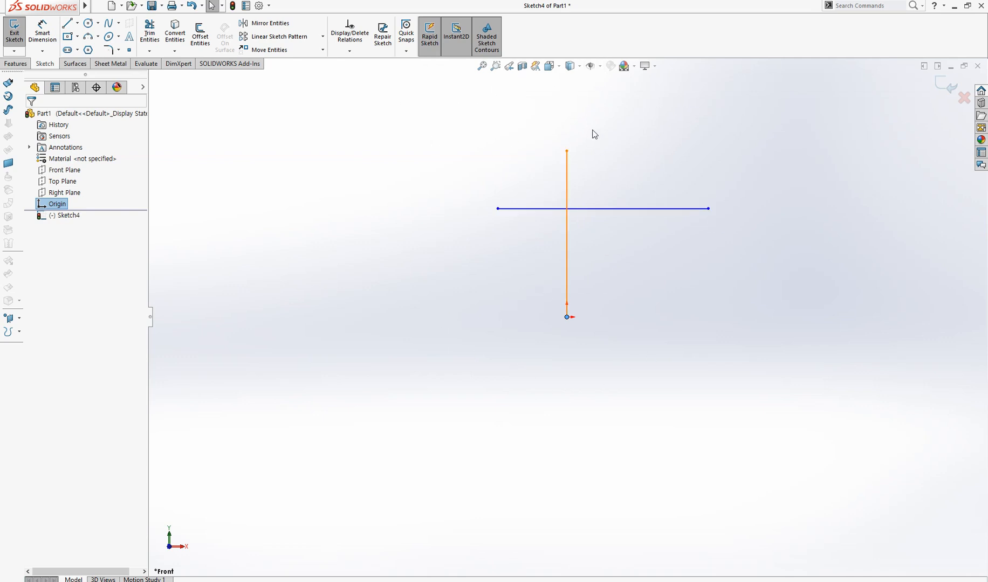
left_click(590, 66)
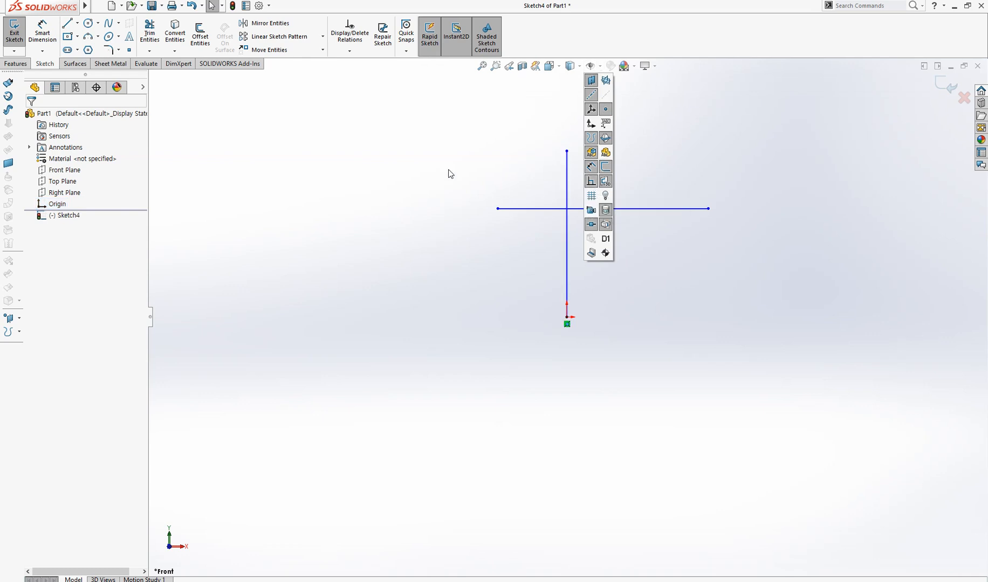
left_click(566, 236)
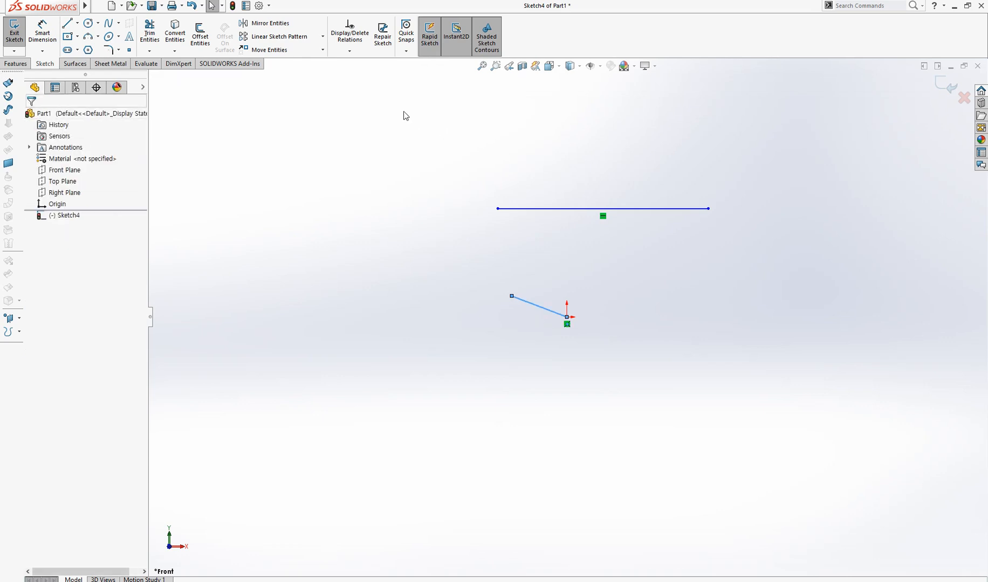
Delete the short line's Coincident relation at the origin and drag the line away
left_click(349, 51)
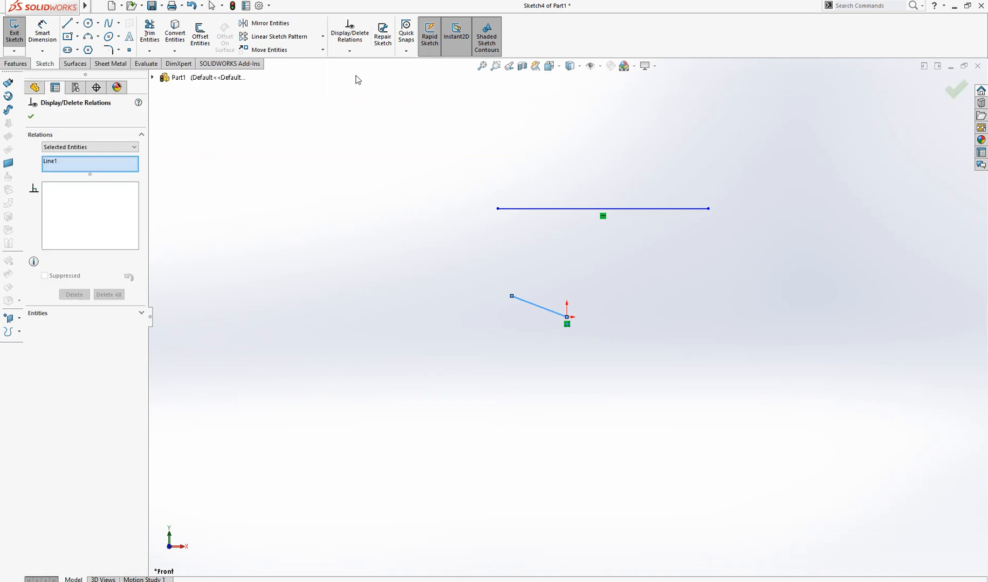
left_click(548, 314)
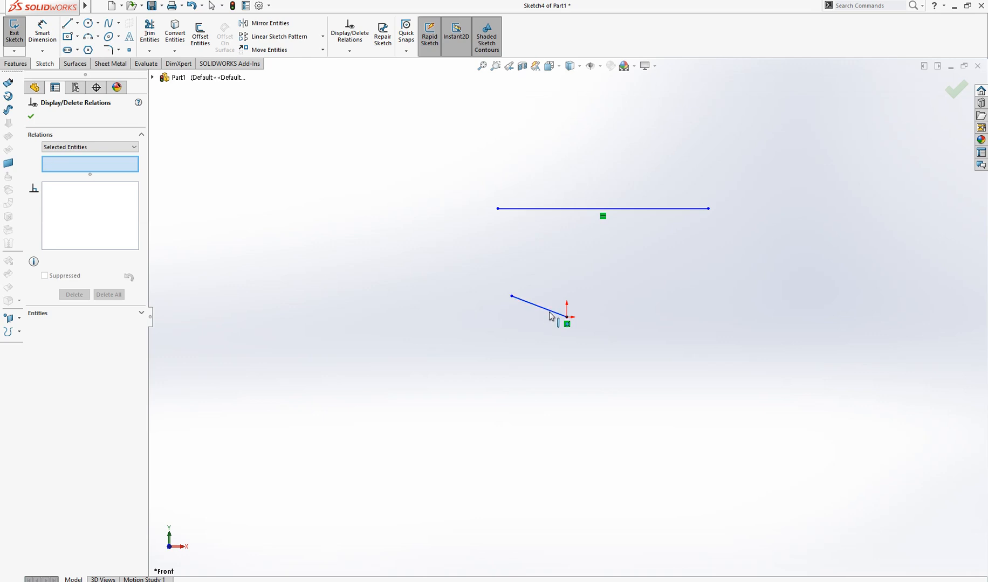
left_click(535, 306)
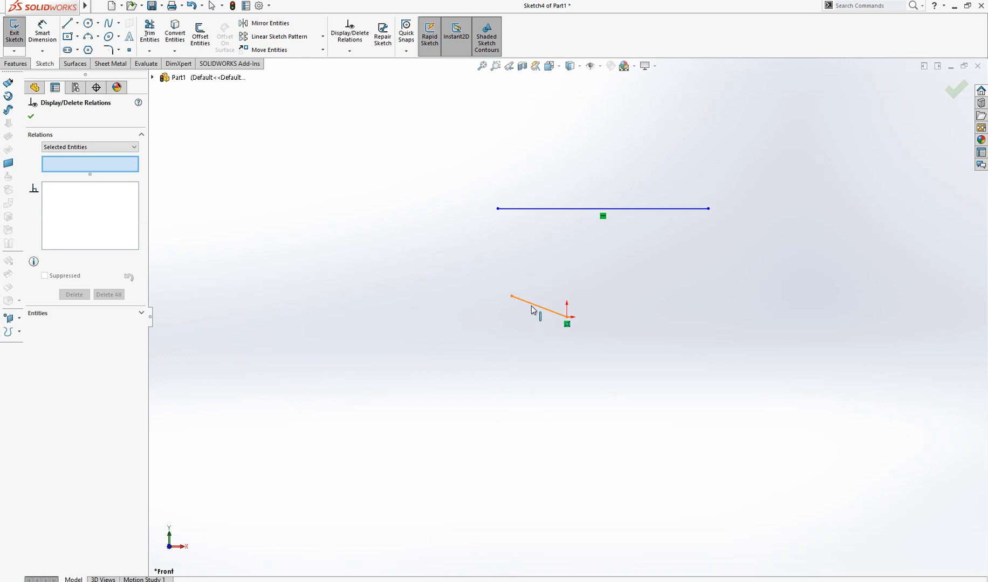
left_click(539, 309)
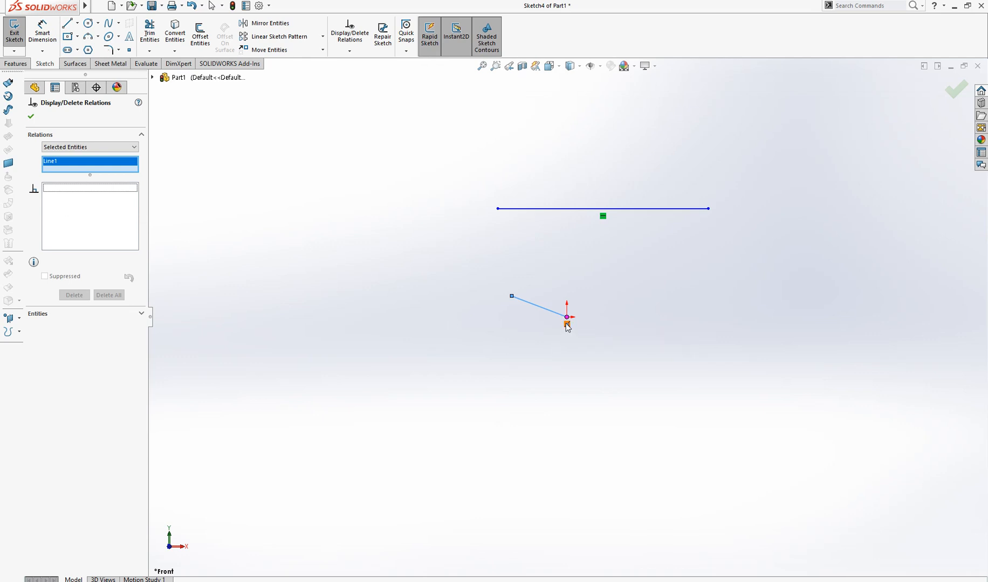
mouse_move(566, 323)
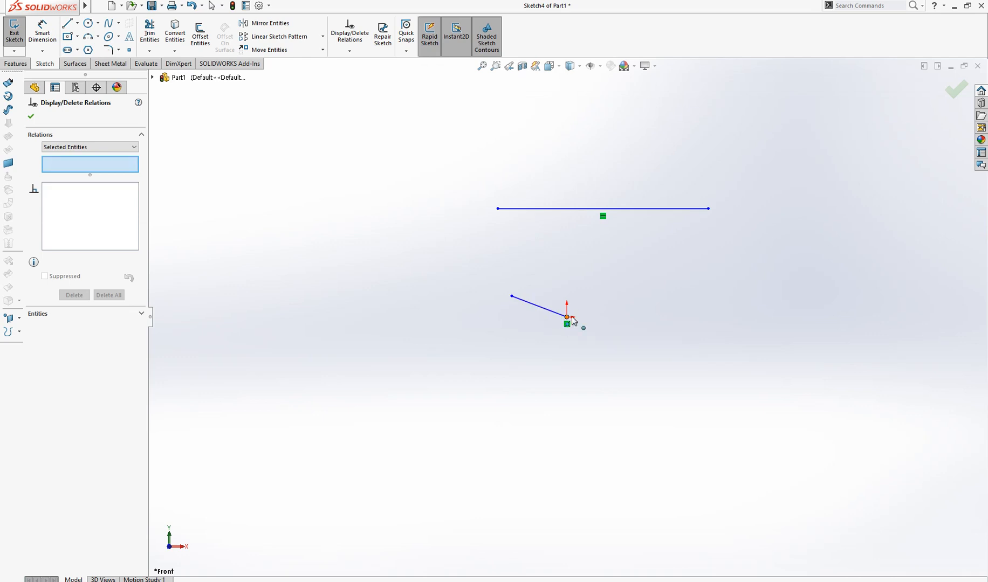
left_click(566, 324)
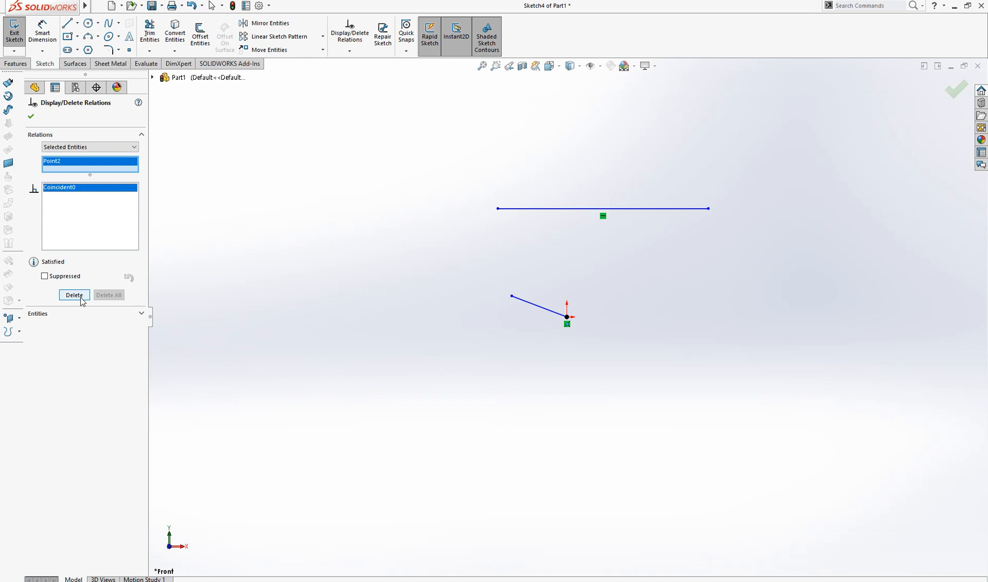
left_click(74, 295)
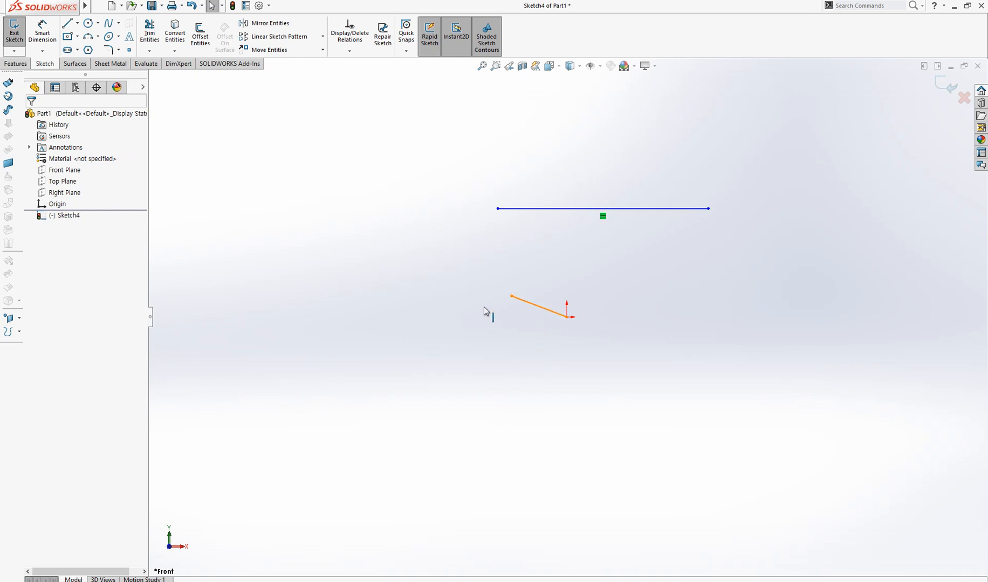
left_click(542, 305)
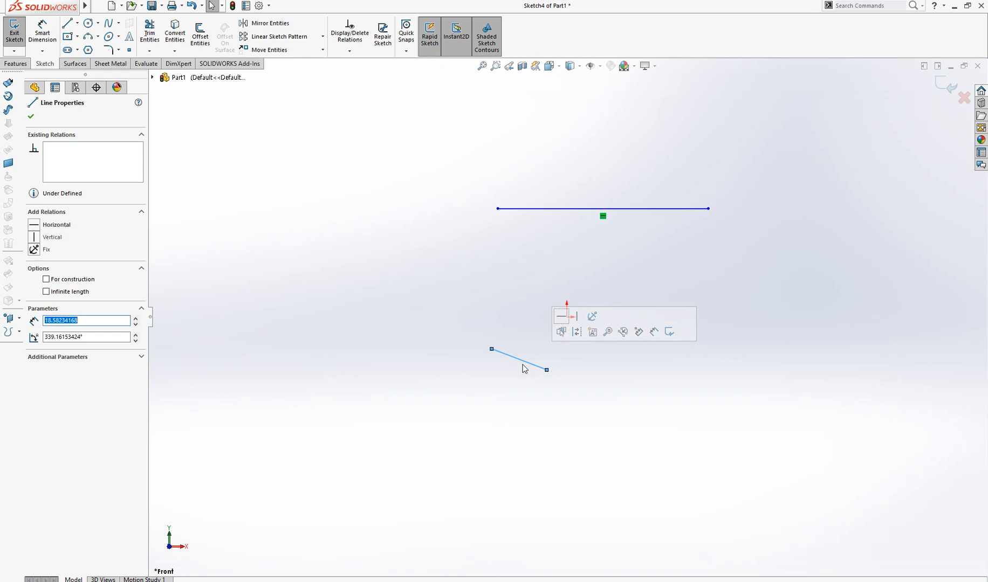
left_click_drag(519, 359, 508, 388)
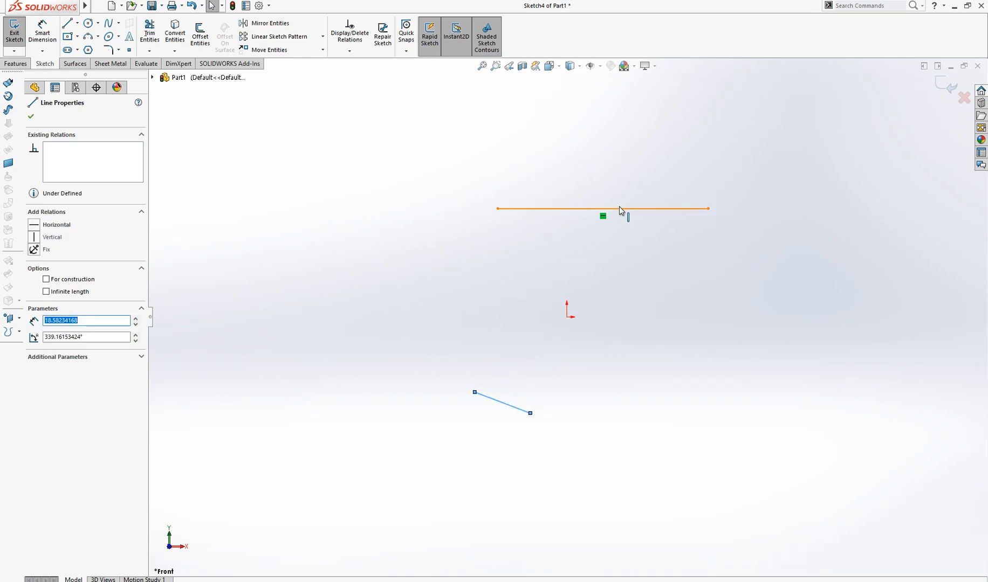
Select the circle and the top line and add a Tangent relation
left_click(57, 225)
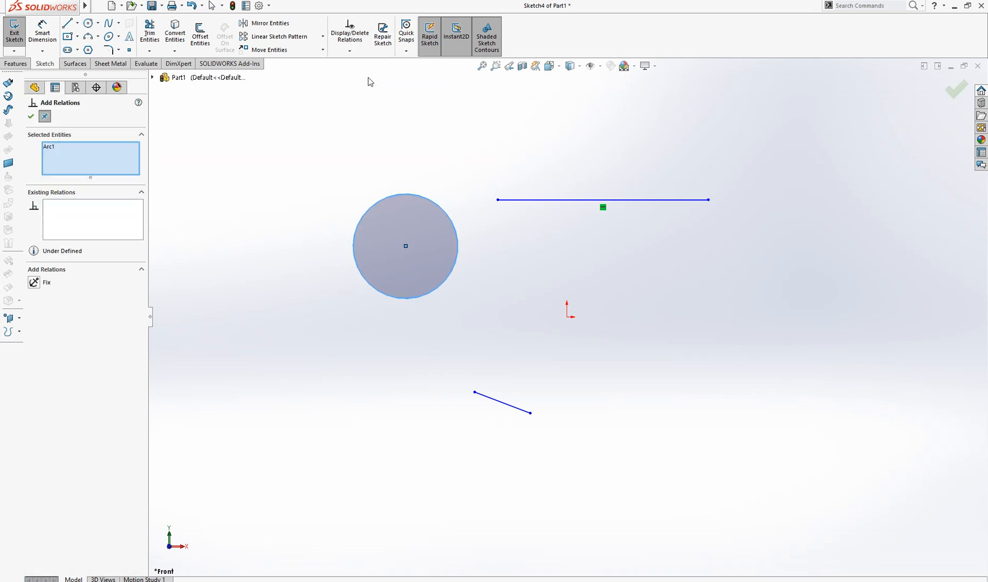
mouse_move(451, 261)
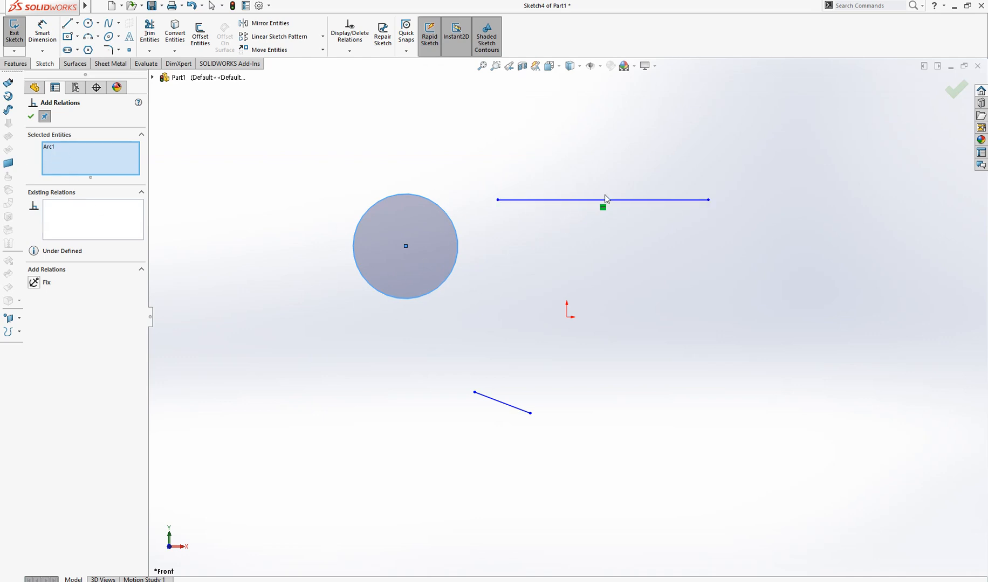
left_click(601, 200)
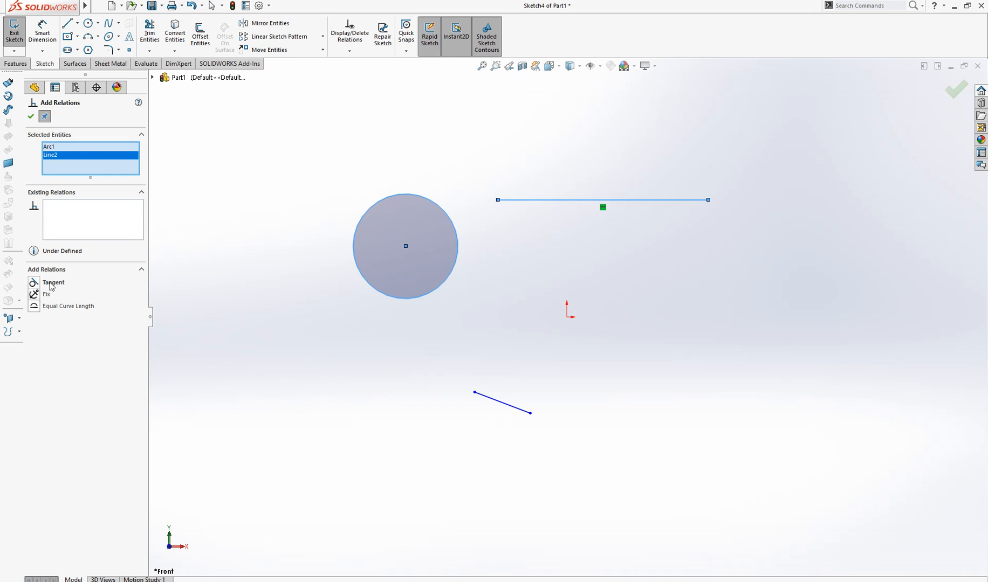
left_click(52, 282)
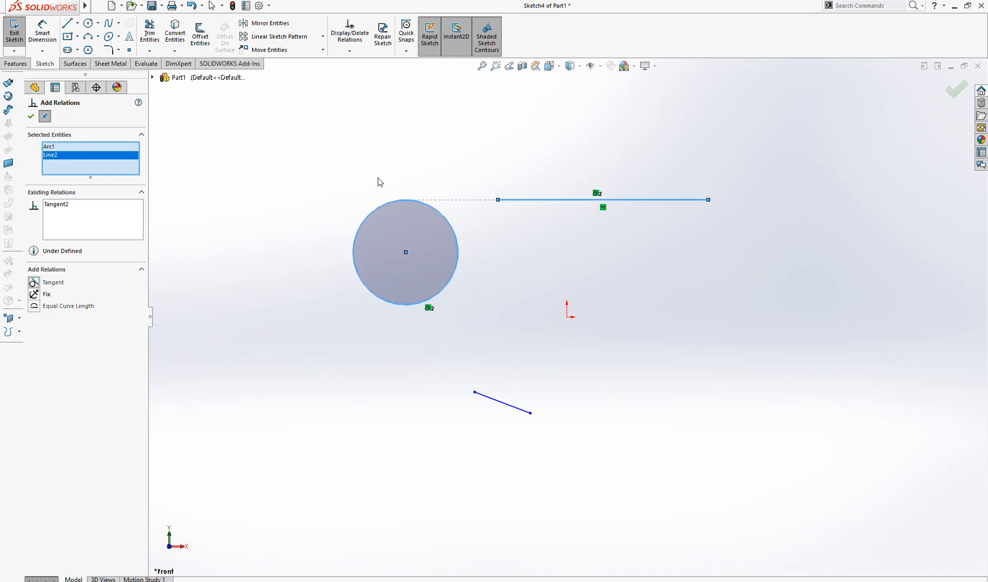
mouse_move(415, 204)
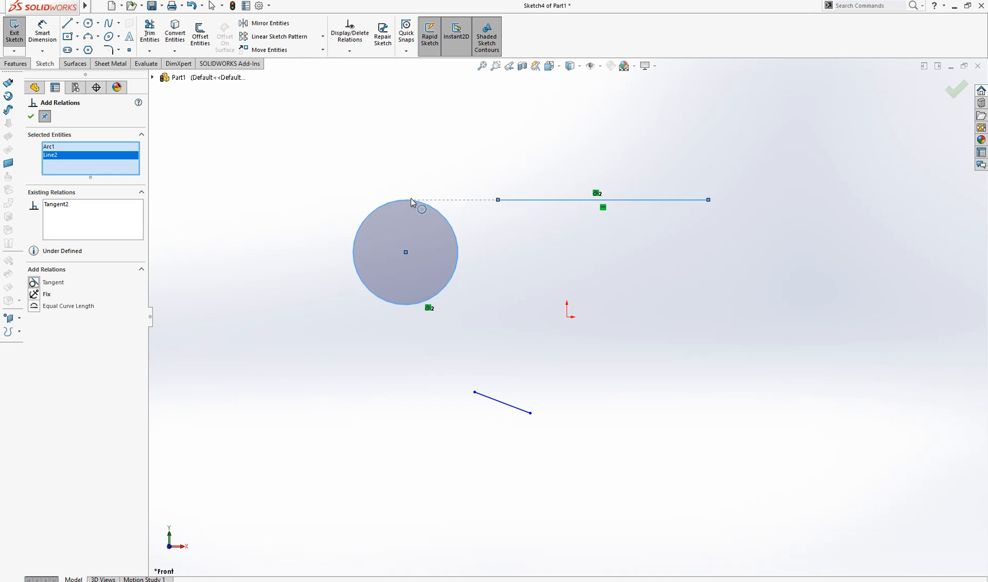
mouse_move(544, 209)
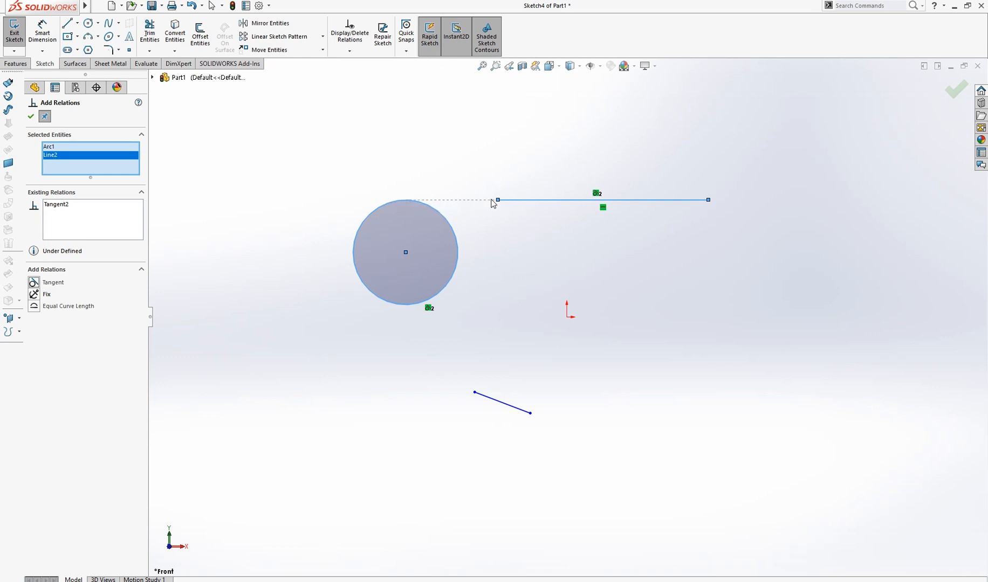
mouse_move(476, 248)
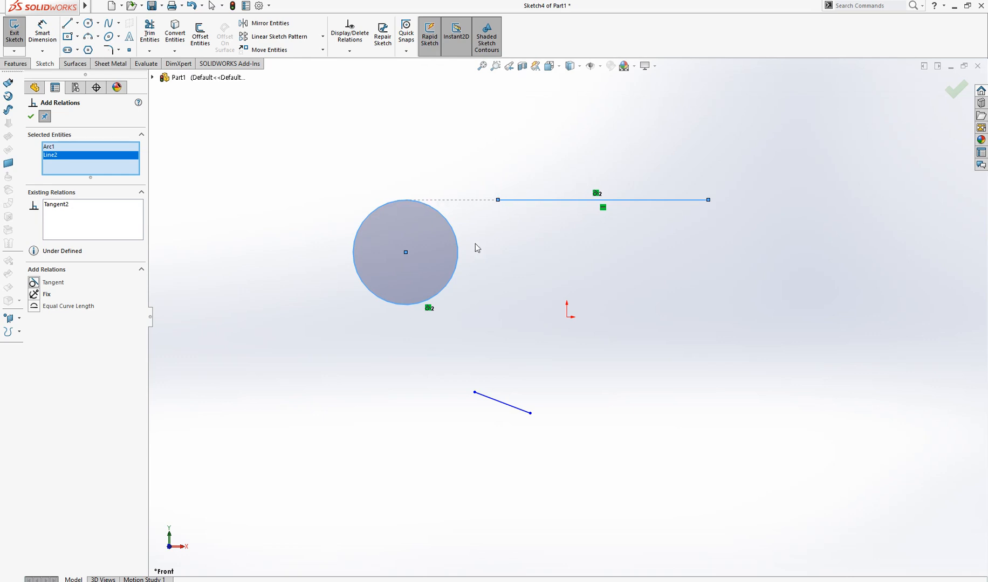
mouse_move(138, 173)
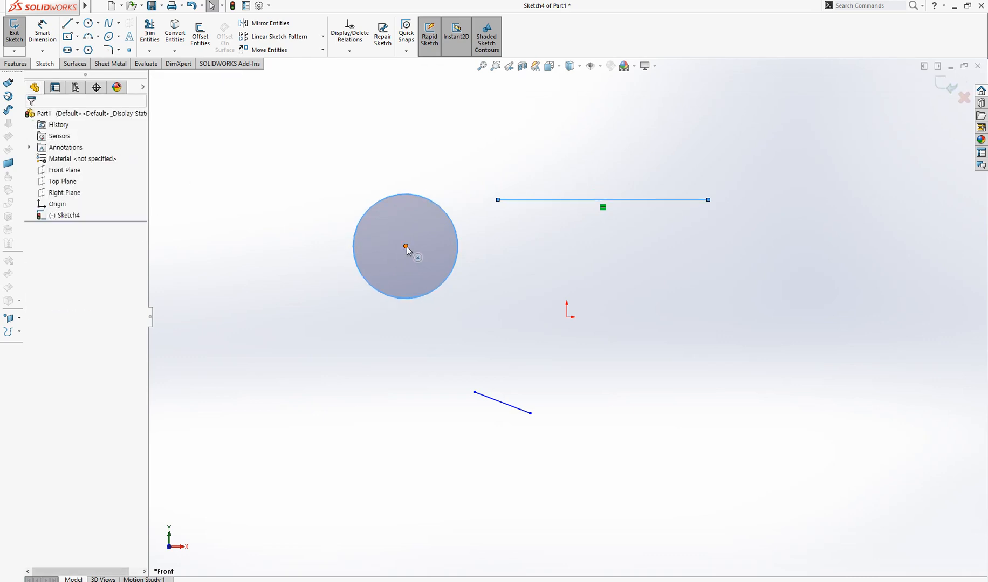
Drag the circle below the top line and make it Tangent to the line
left_click_drag(406, 246, 655, 304)
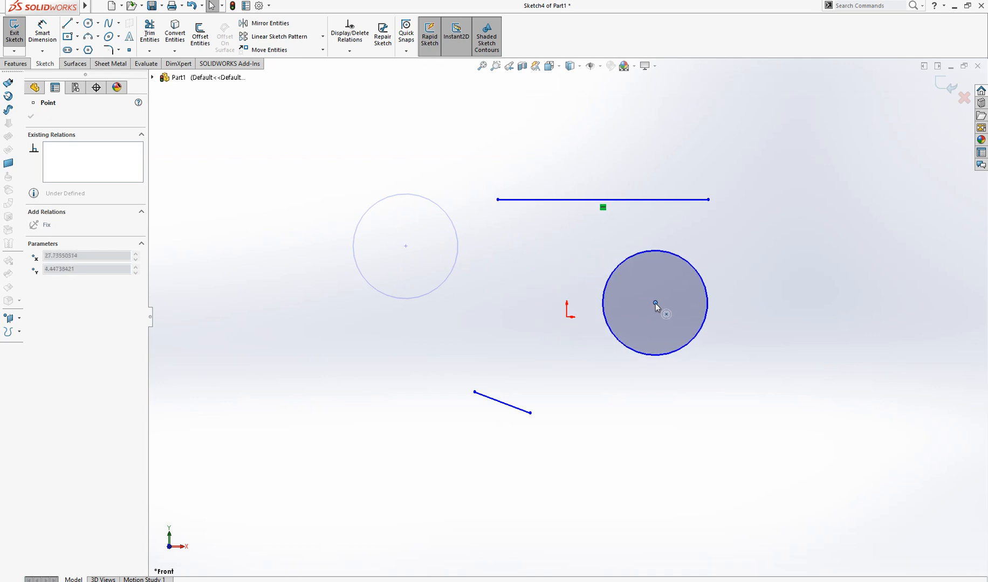
left_click(349, 36)
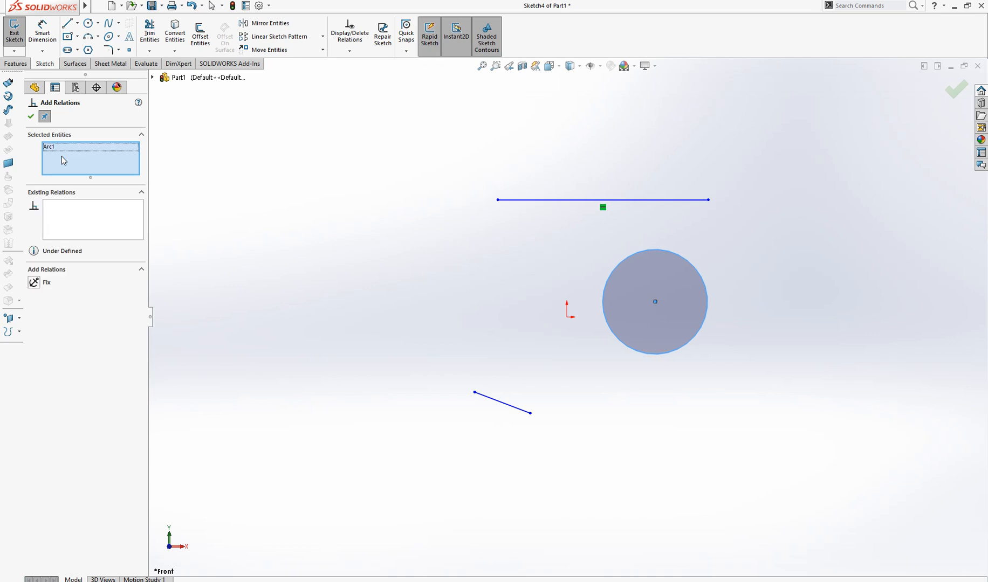
left_click(602, 200)
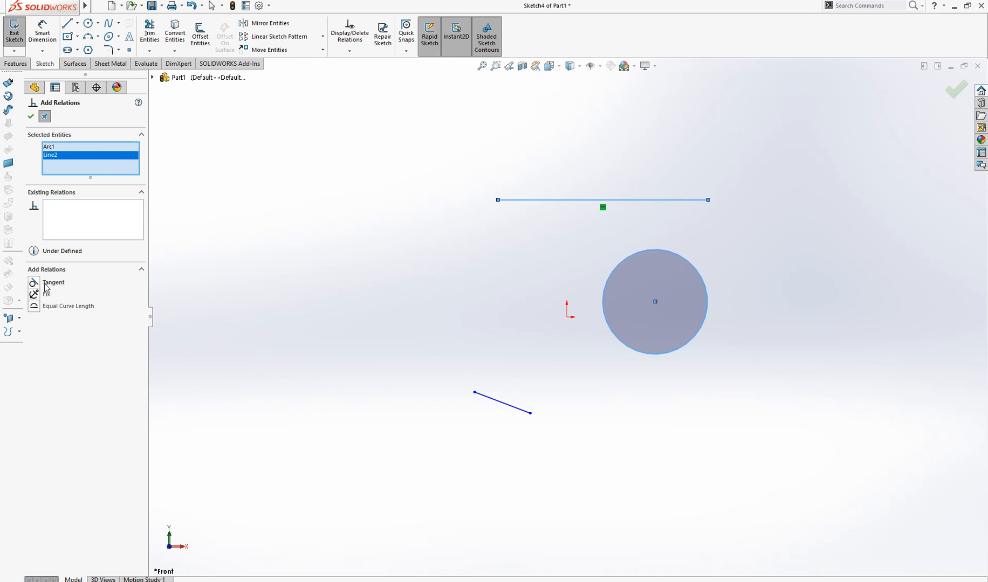
left_click(53, 283)
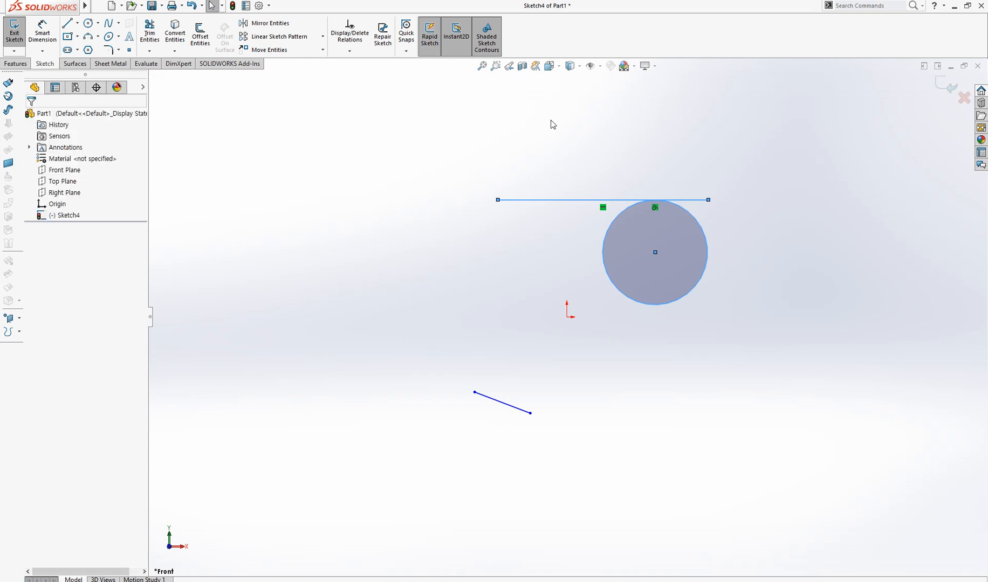
Remove the Tangent relation in Display/Delete Relations and pull the circle downward
left_click(349, 52)
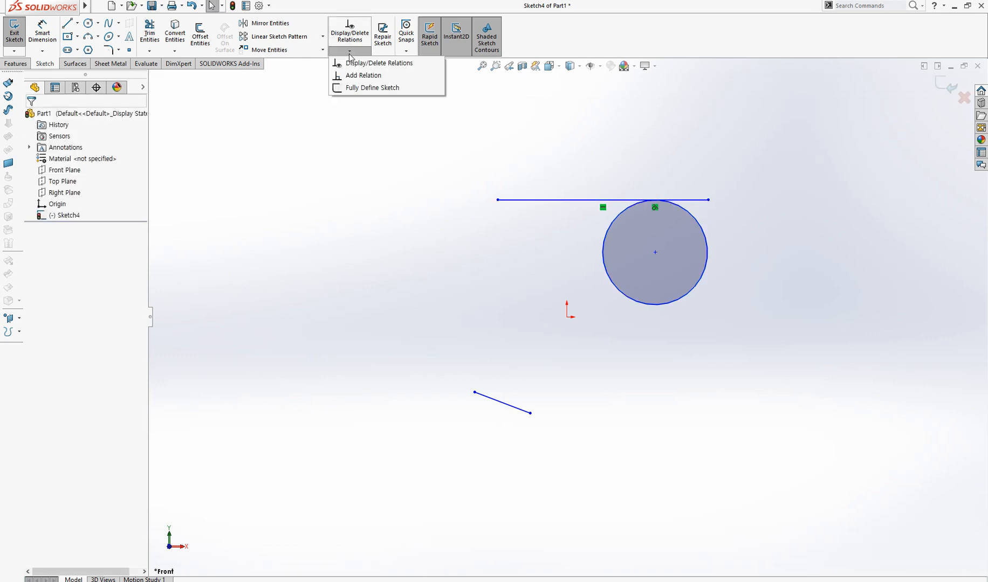
left_click(379, 63)
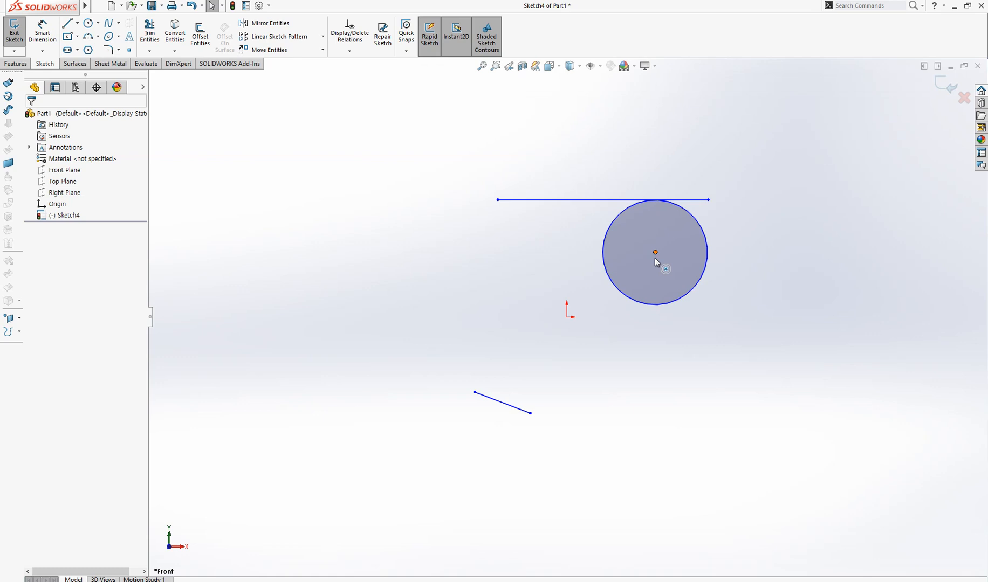
left_click_drag(655, 252, 663, 291)
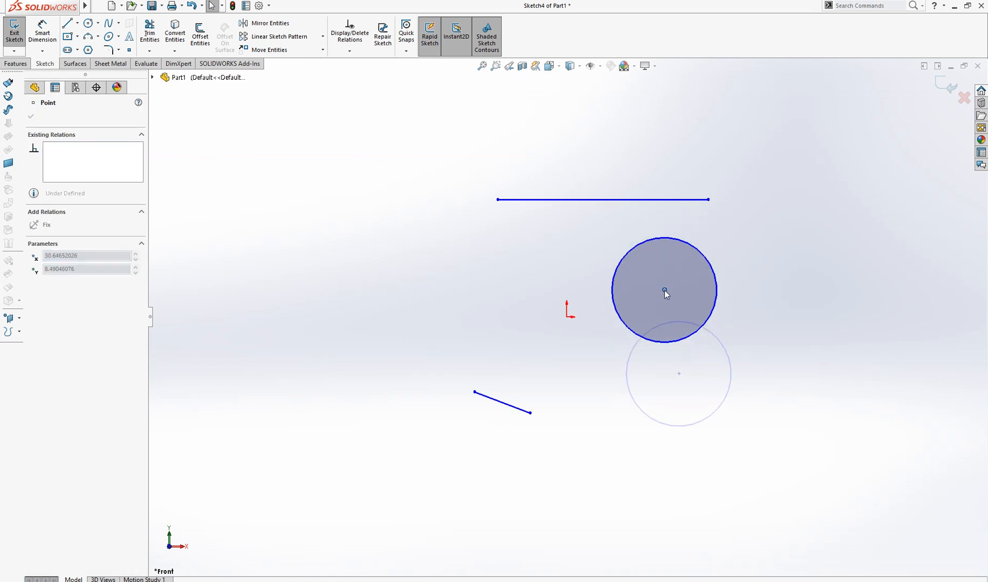
Restore the tangency, test it by moving and enlarging the circle, then move it far left
left_click(662, 289)
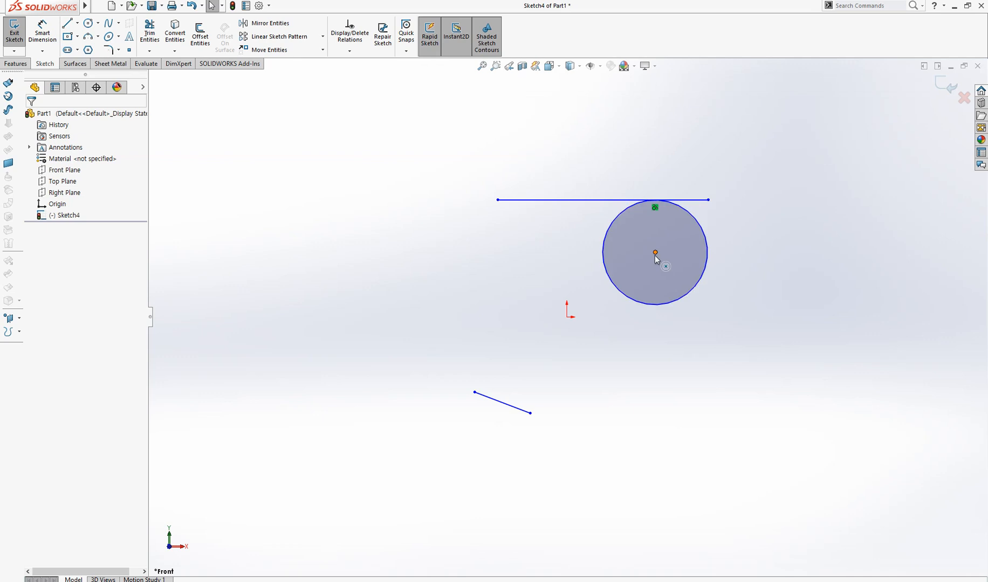
left_click_drag(654, 253, 670, 274)
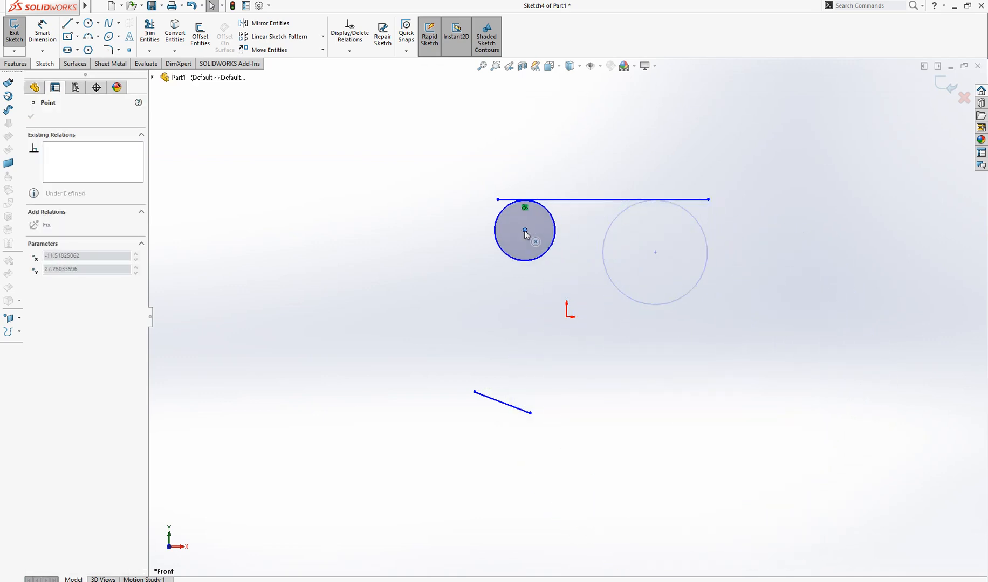
left_click_drag(525, 231, 536, 235)
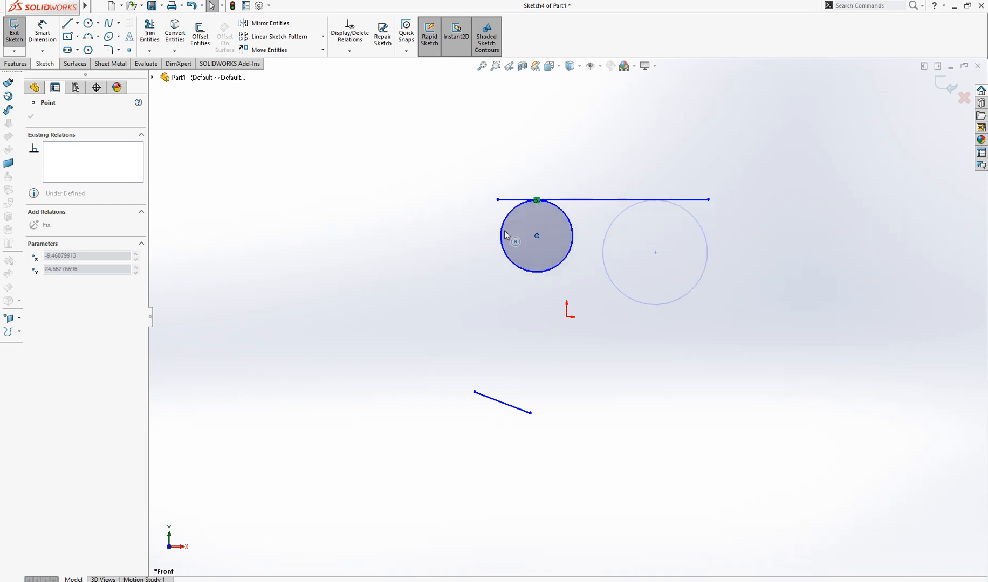
left_click_drag(516, 242, 628, 312)
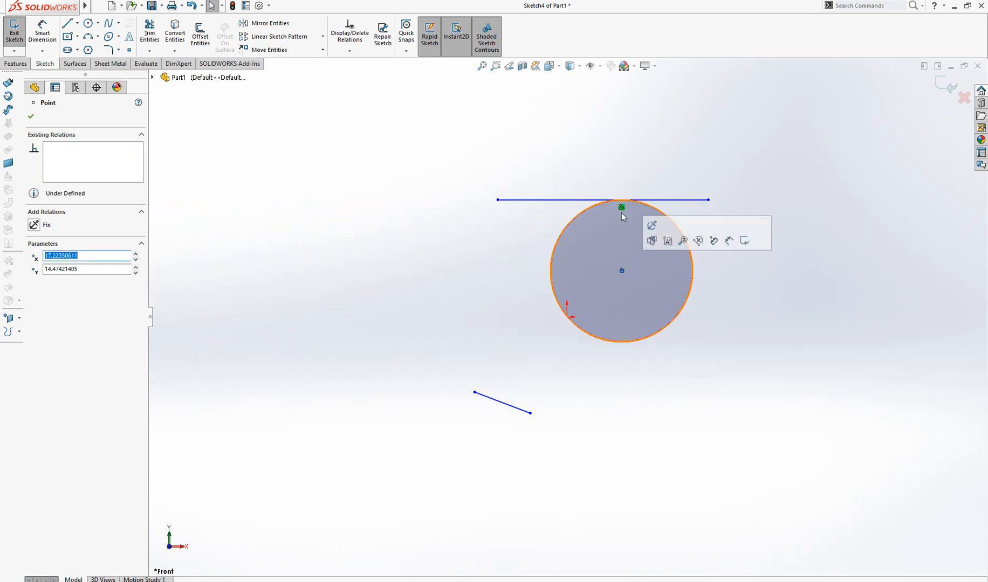
mouse_move(619, 229)
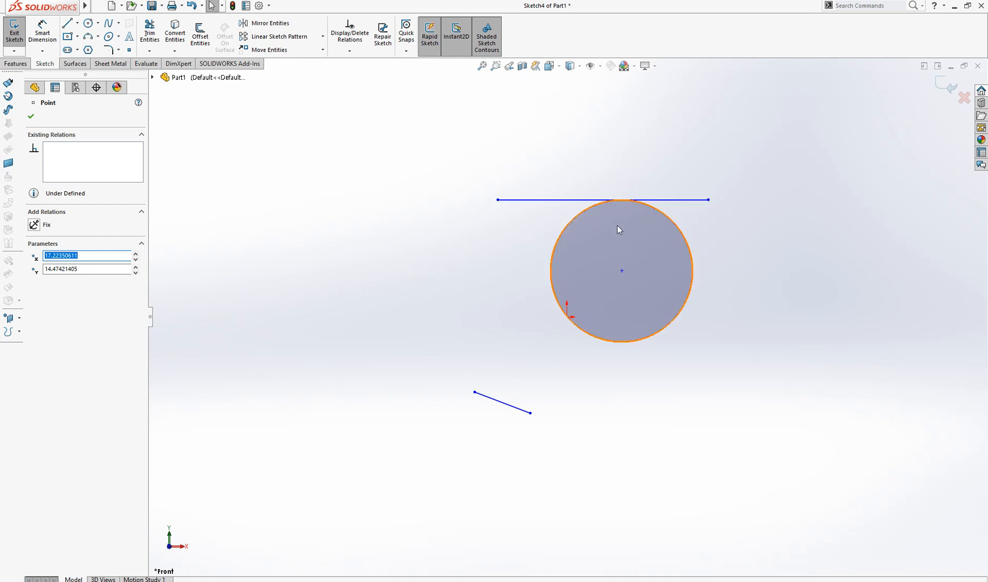
left_click_drag(621, 270, 284, 333)
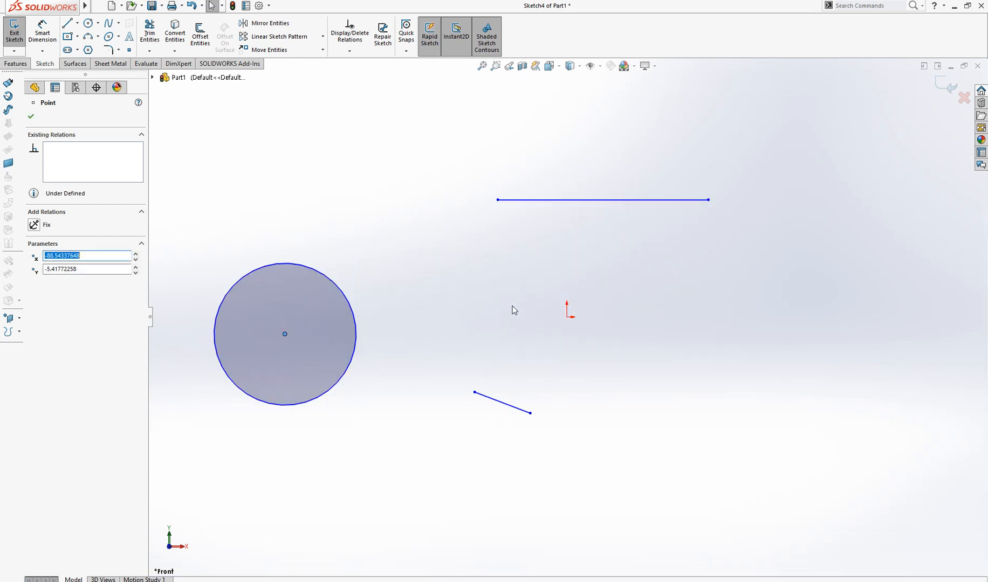
Open the Display/Delete Relations command list
left_click(352, 51)
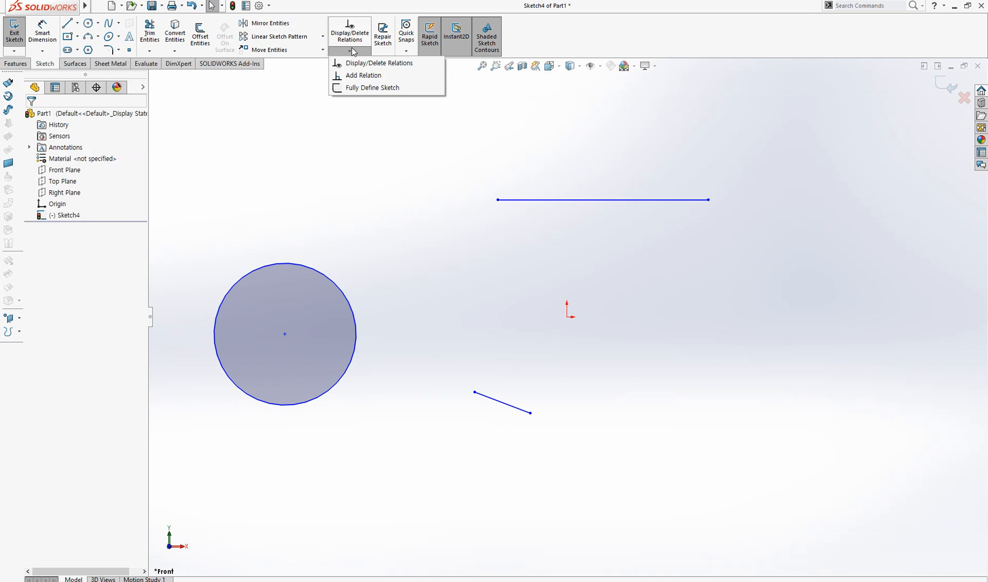
mouse_move(389, 122)
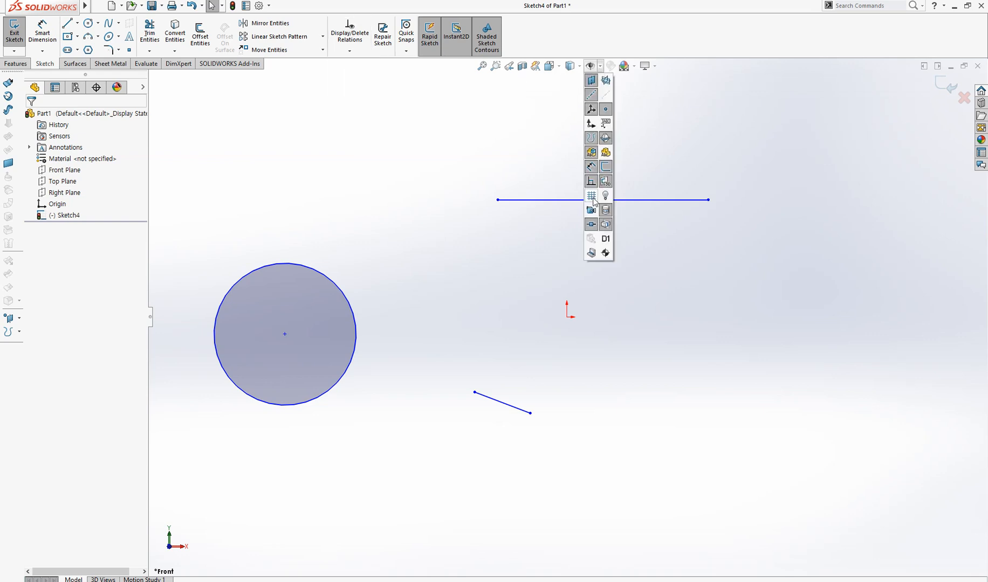
mouse_move(590, 182)
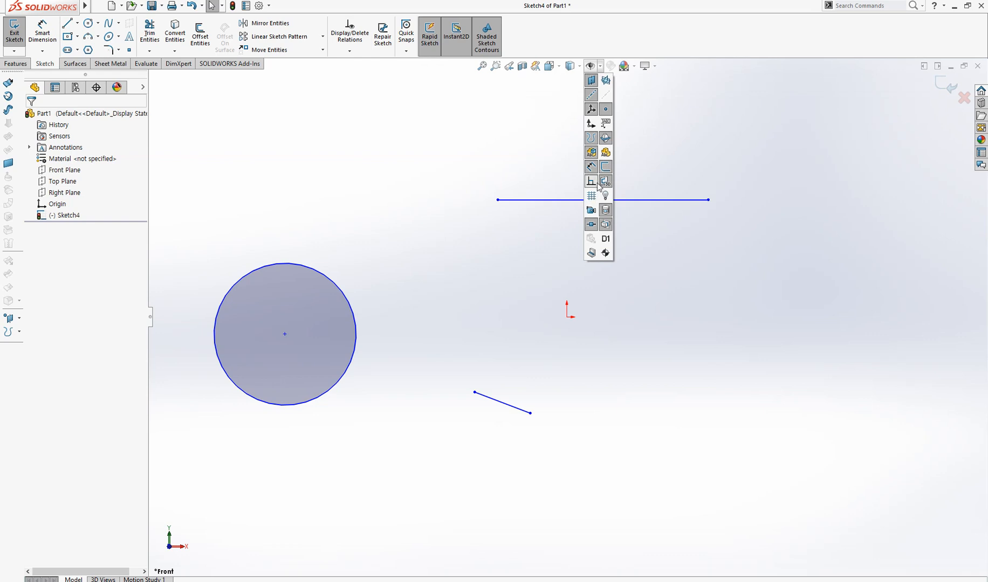
mouse_move(798, 228)
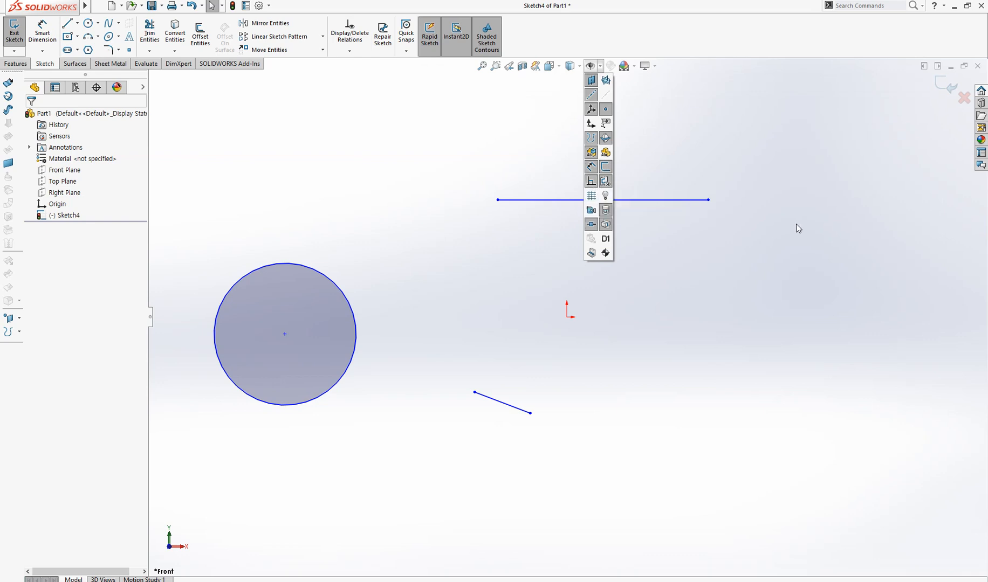